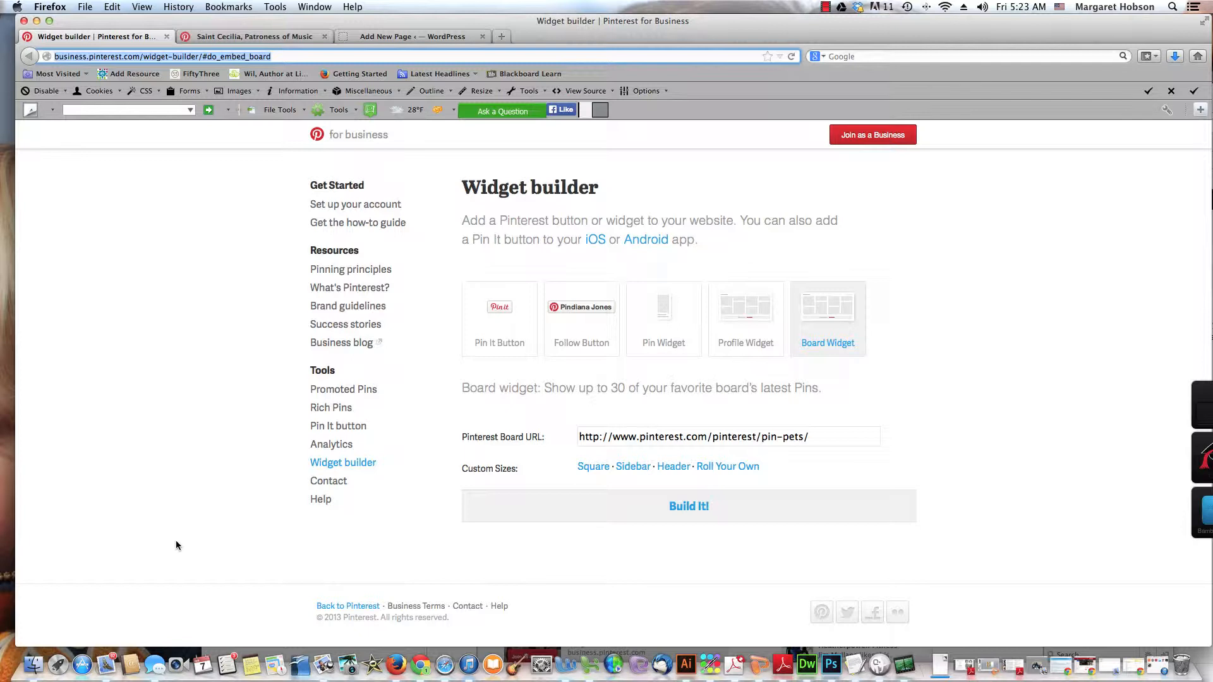
mouse_move(840, 369)
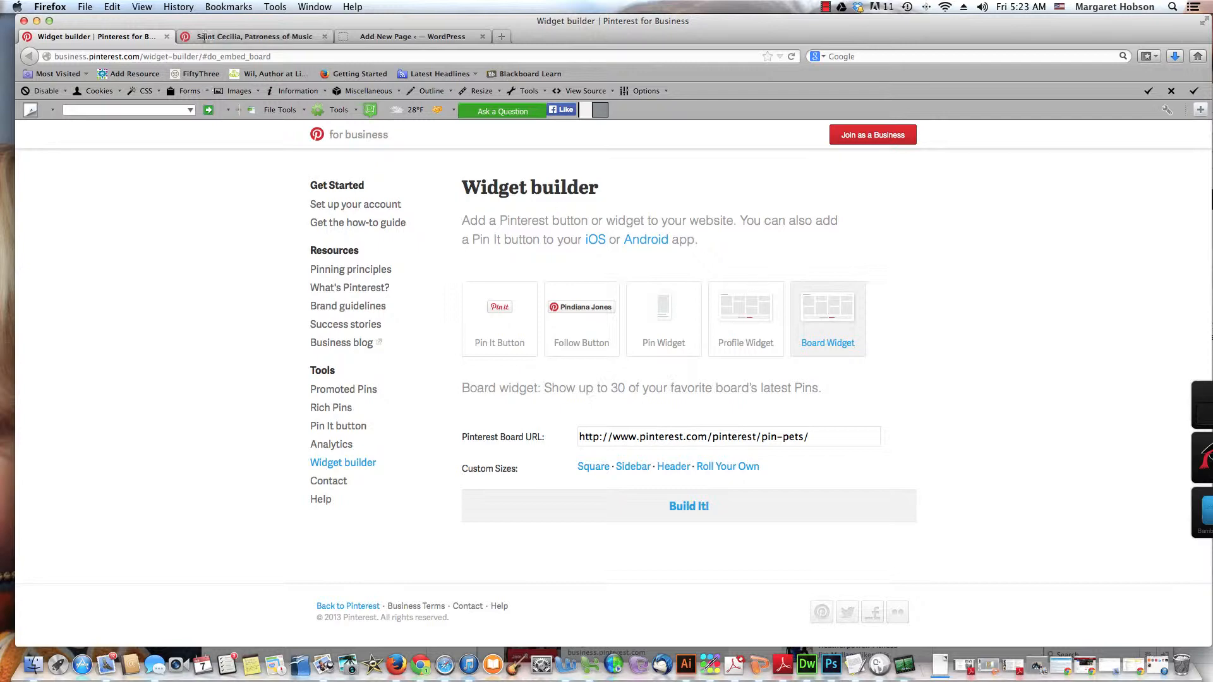
mouse_move(256, 37)
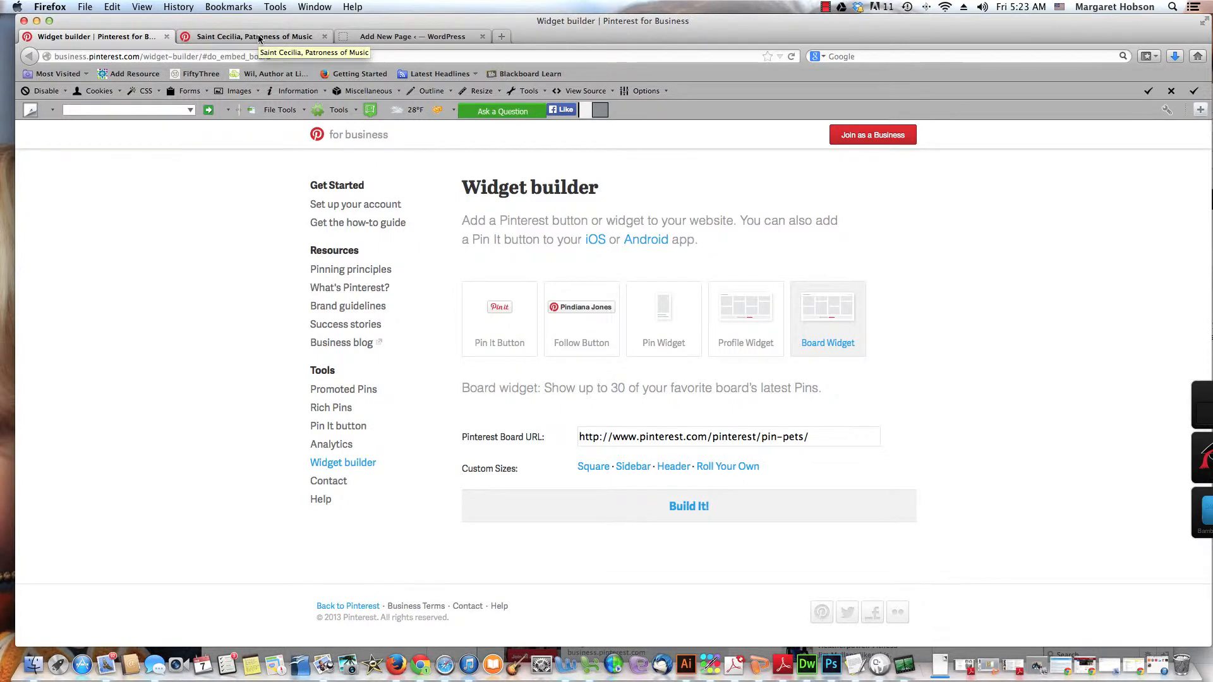
Copy the Saint Cecilia board's web address from its Pinterest page.
left_click(255, 37)
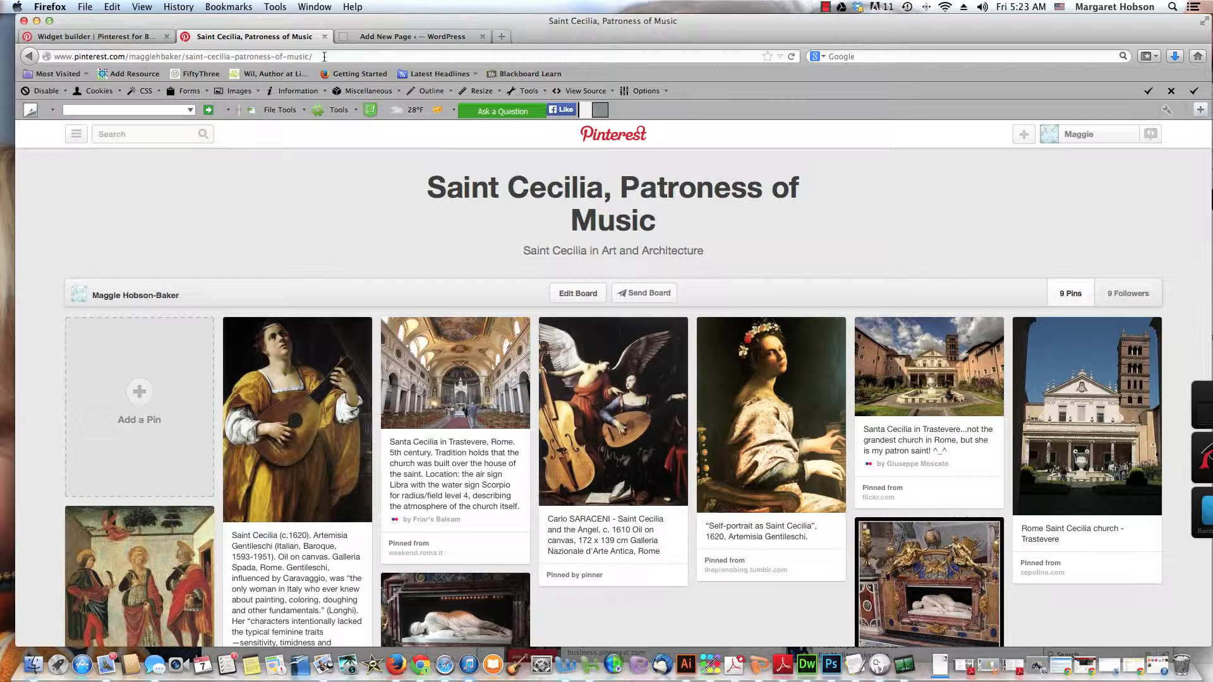
left_click(310, 56)
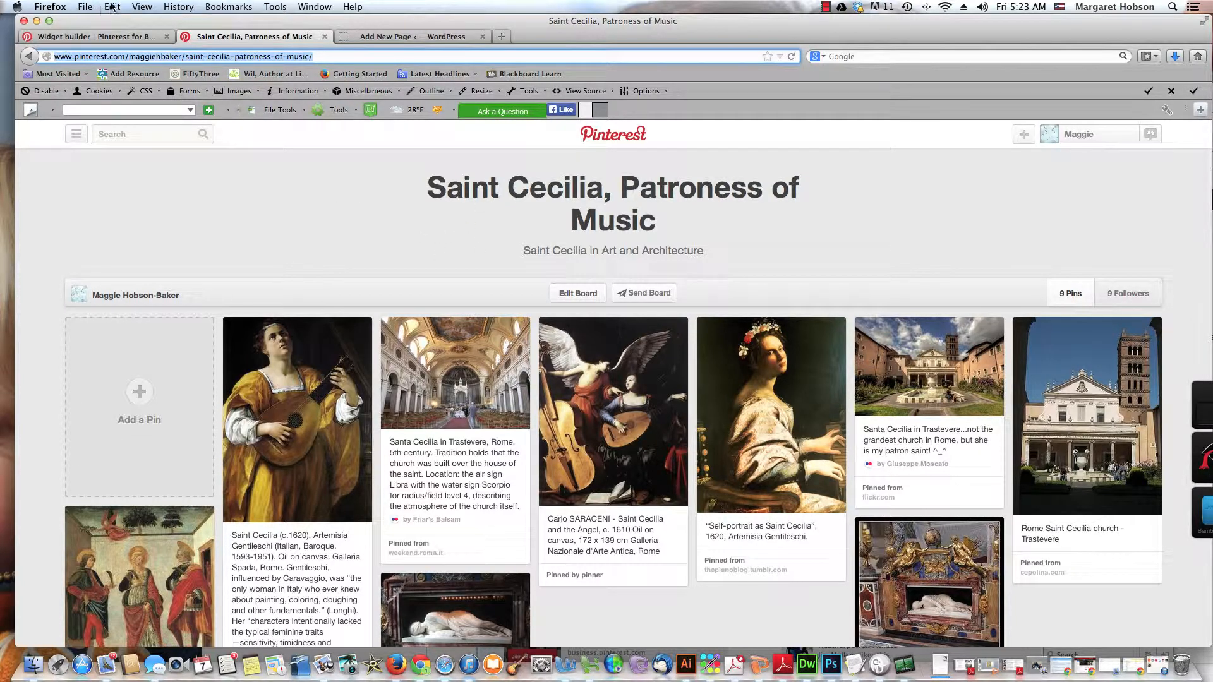
left_click(111, 7)
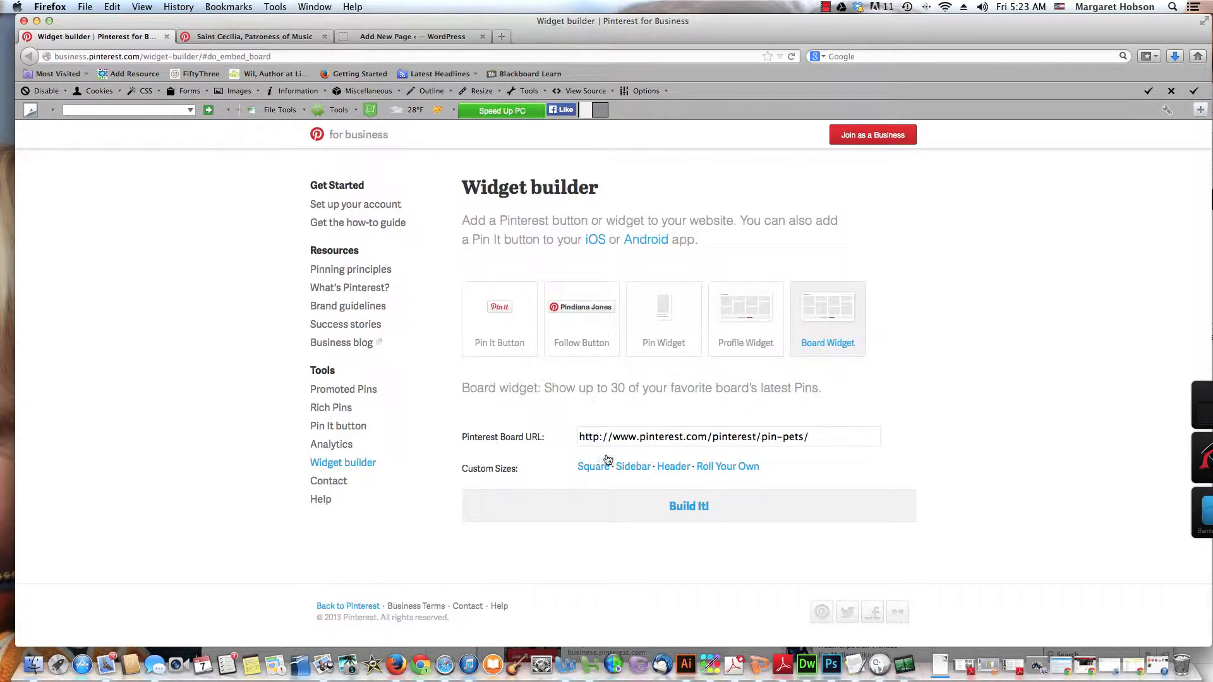
triple_click(694, 436)
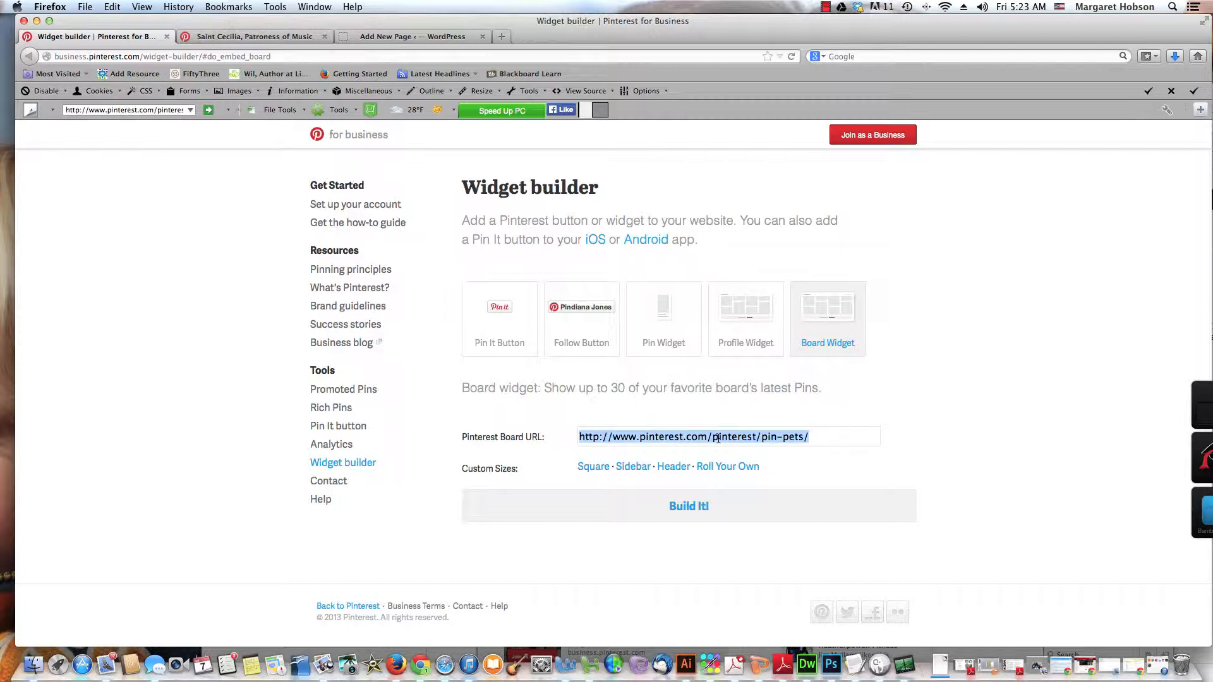
type("http://www.pinterest.com/maggiehbaker/saint-cecilia-patroness-of-music/")
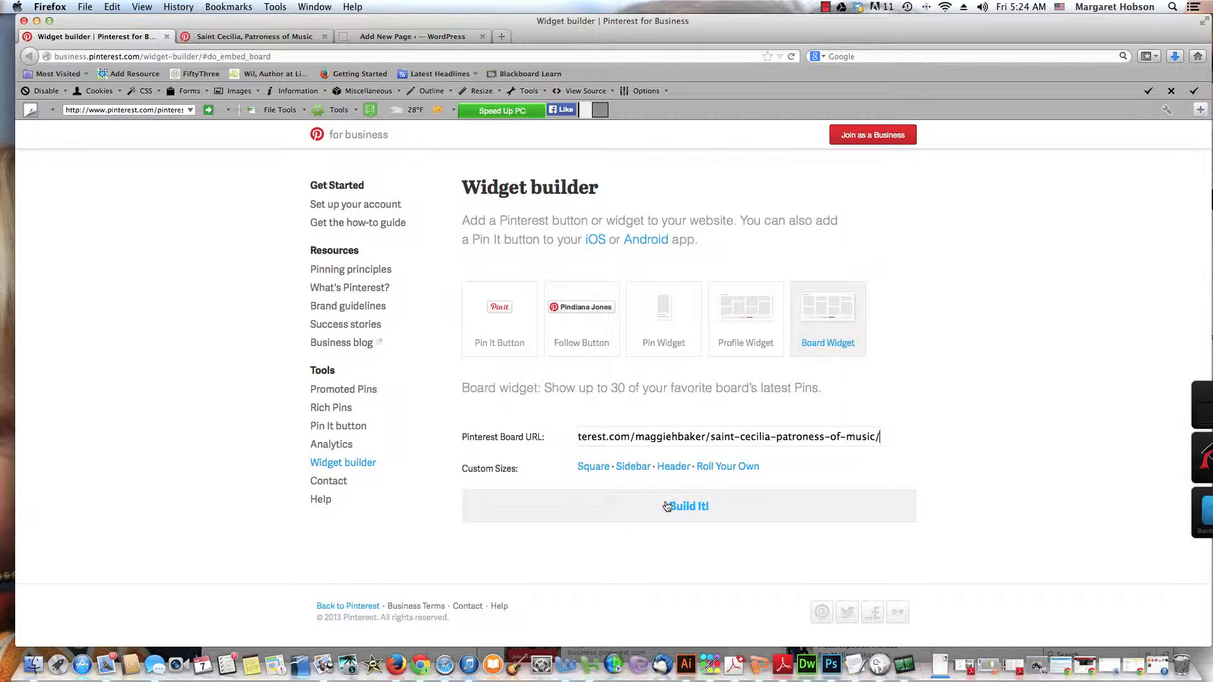
left_click(689, 506)
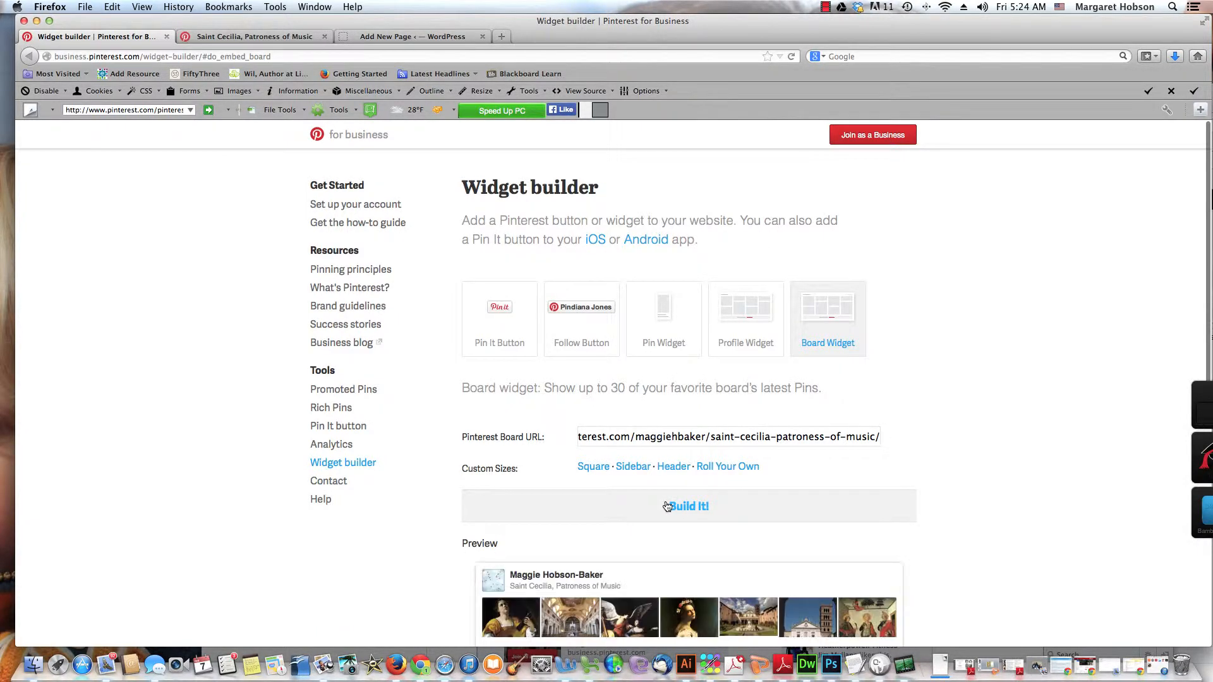
Copy the generated widget embed code via Edit > Copy and return to the WordPress draft.
scroll("down", 3)
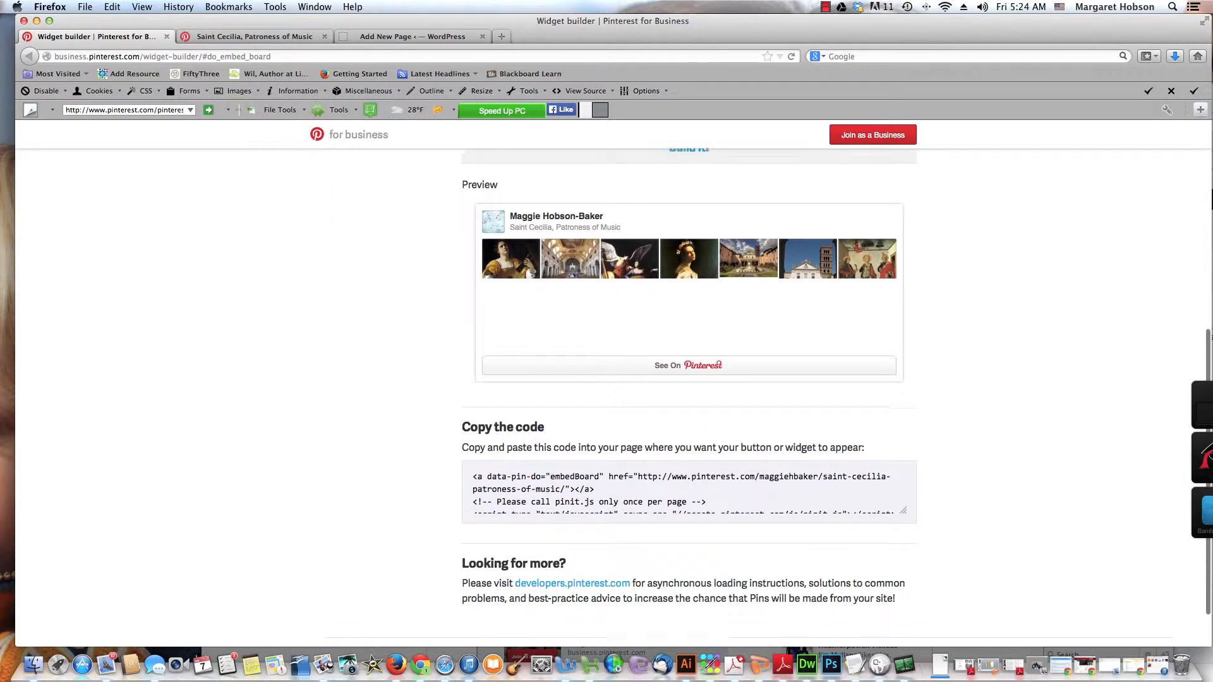
scroll("down", 3)
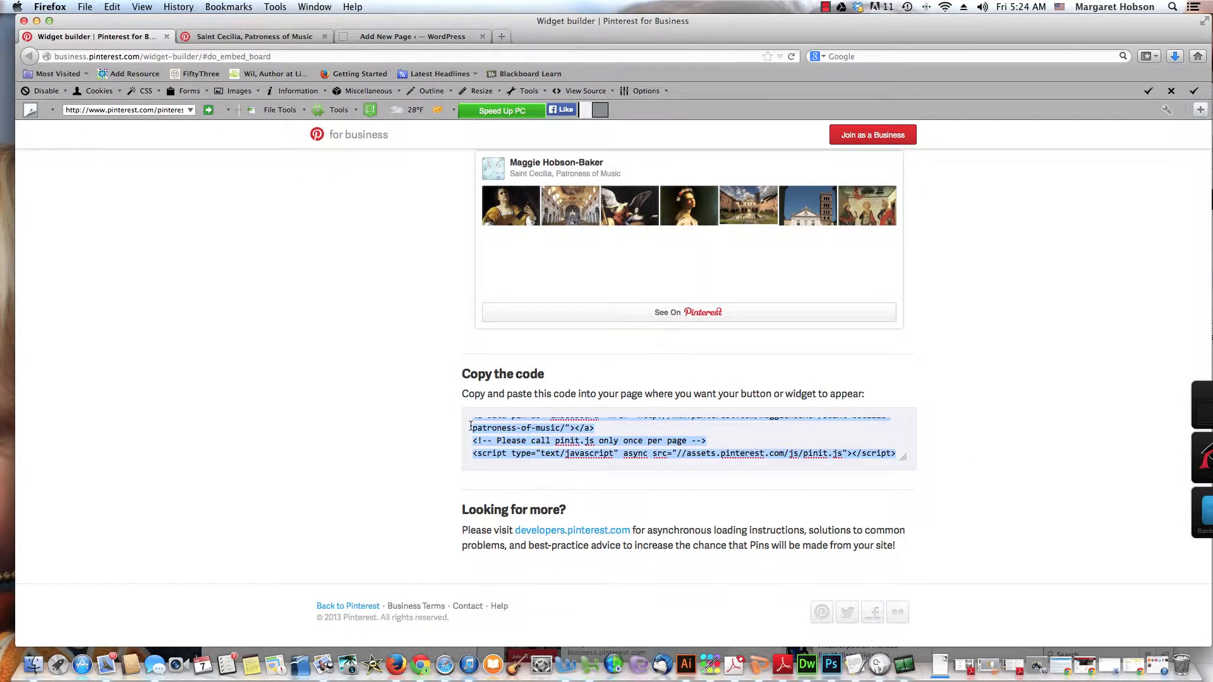
left_click(111, 6)
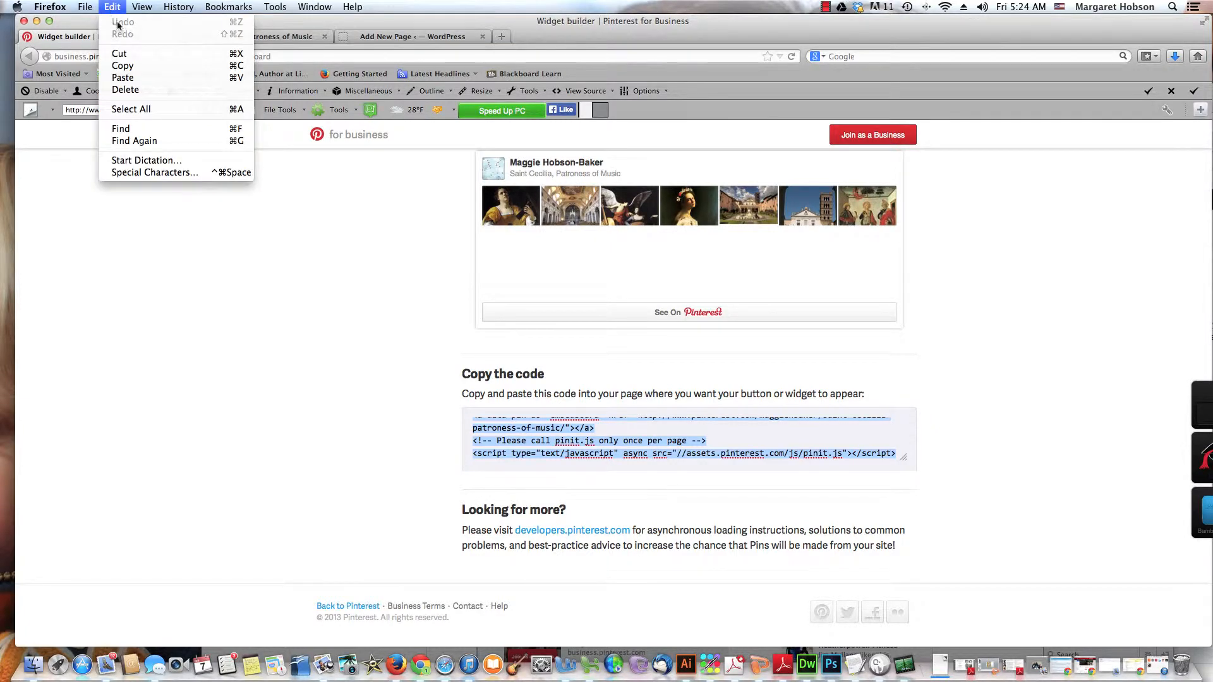
left_click(398, 39)
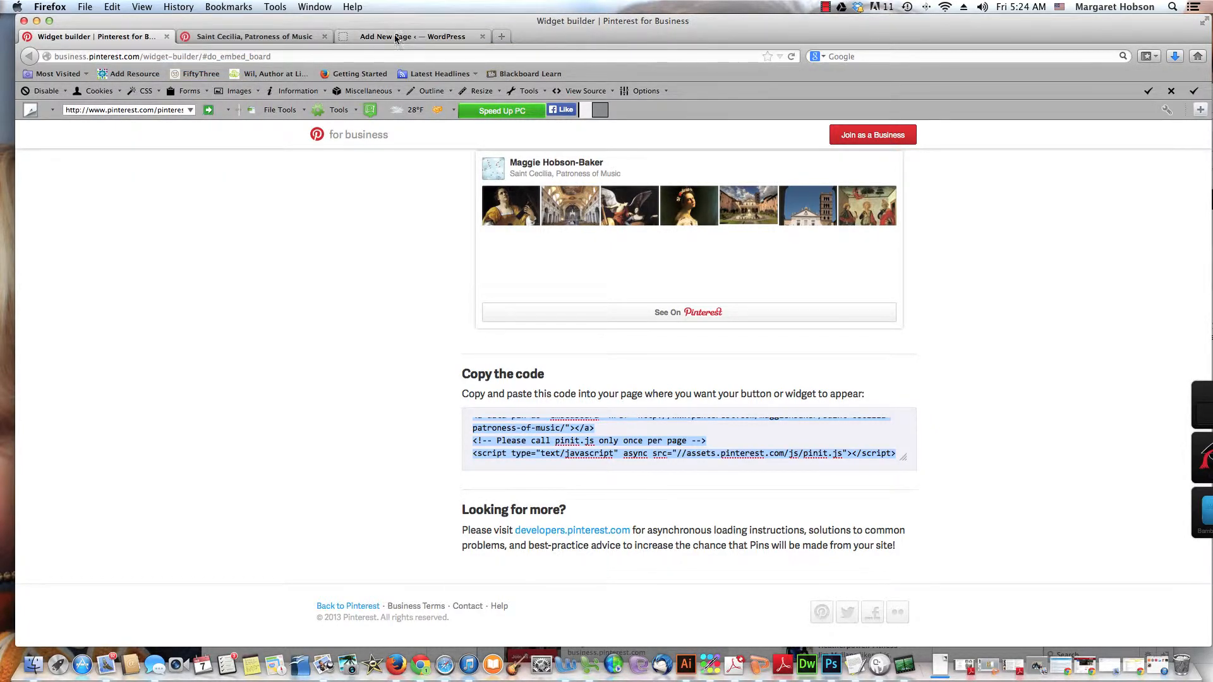
left_click(414, 37)
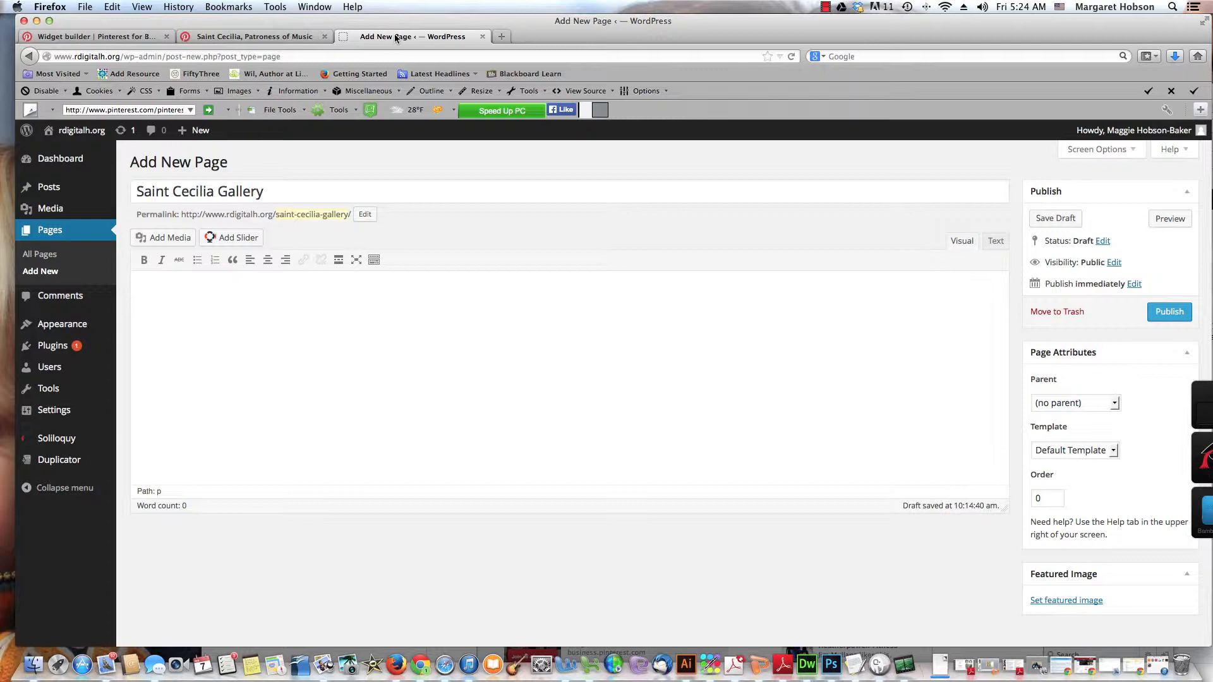
Paste the embedBoard code for the Saint Cecilia board into the page's Text (HTML) editor.
left_click(996, 241)
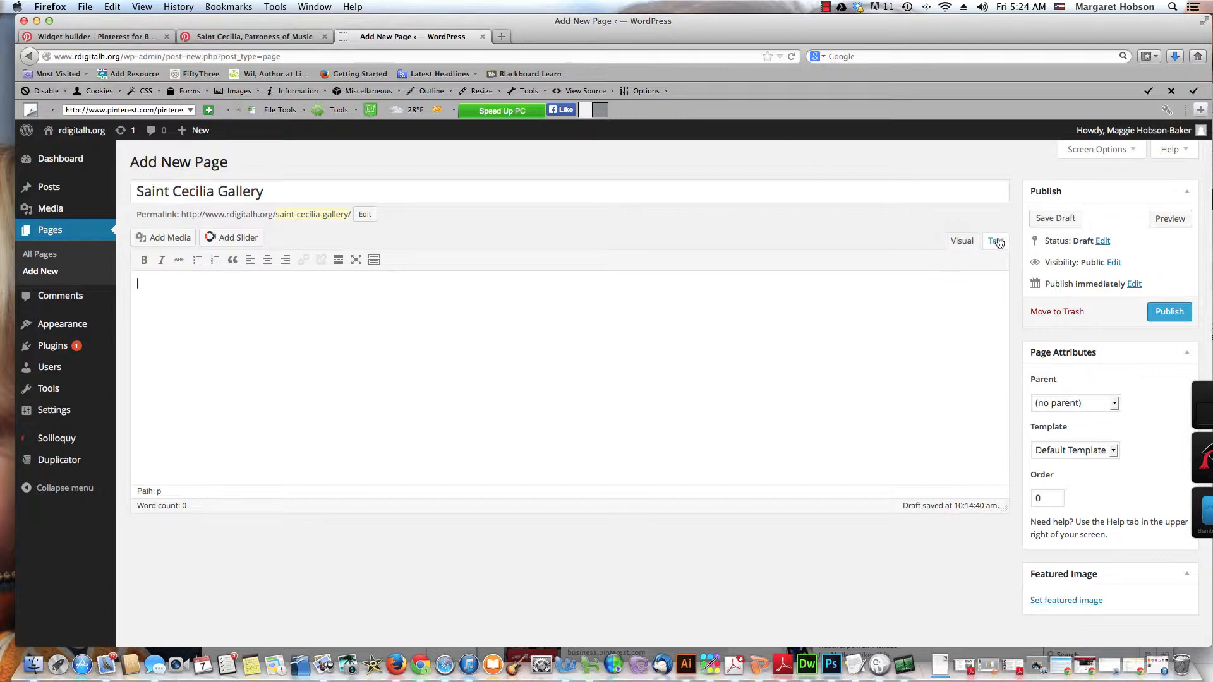
left_click(997, 241)
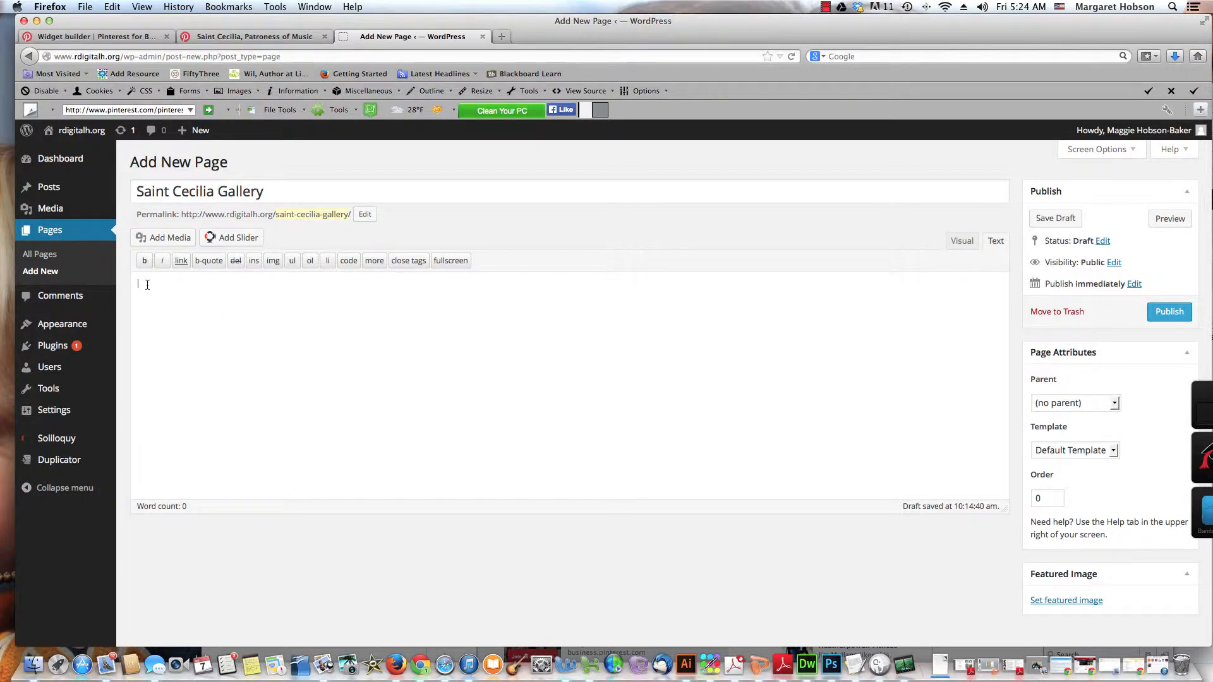
type("<a data-pin-do=\"embedBoard\" href=\"http://www.pinterest.com/maggiehbaker/saint-cecilia-patroness-of-music/\"></a>")
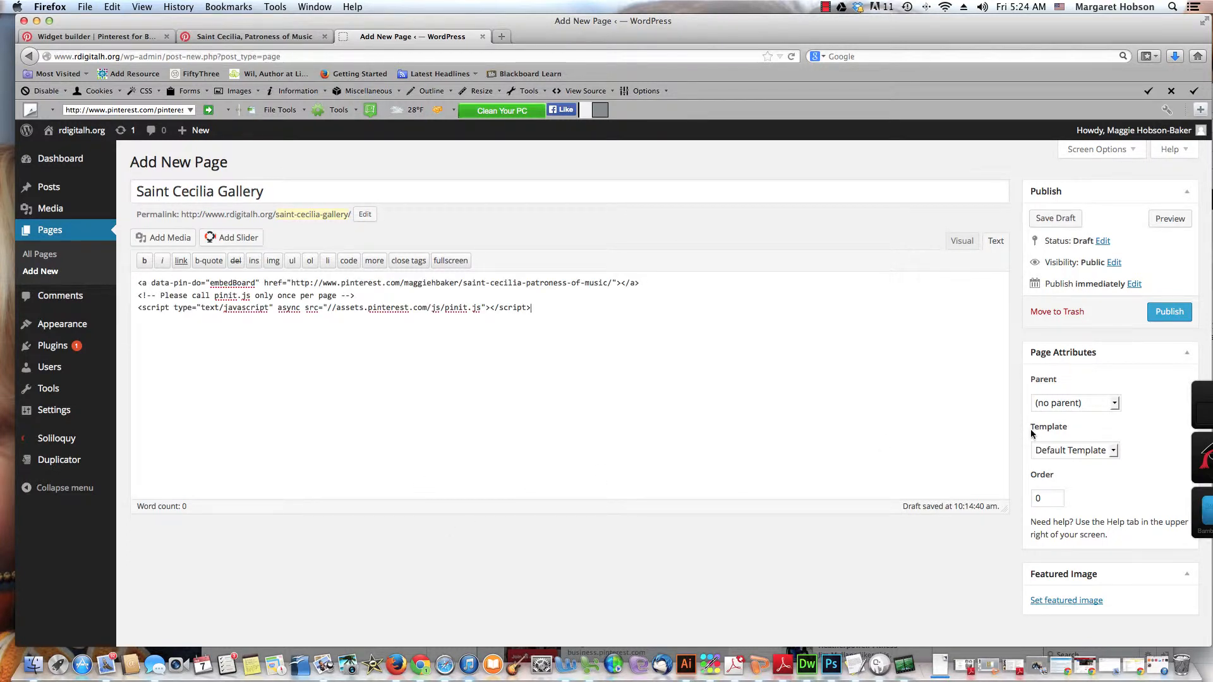
Publish the Saint Cecilia Gallery page.
left_click(1169, 310)
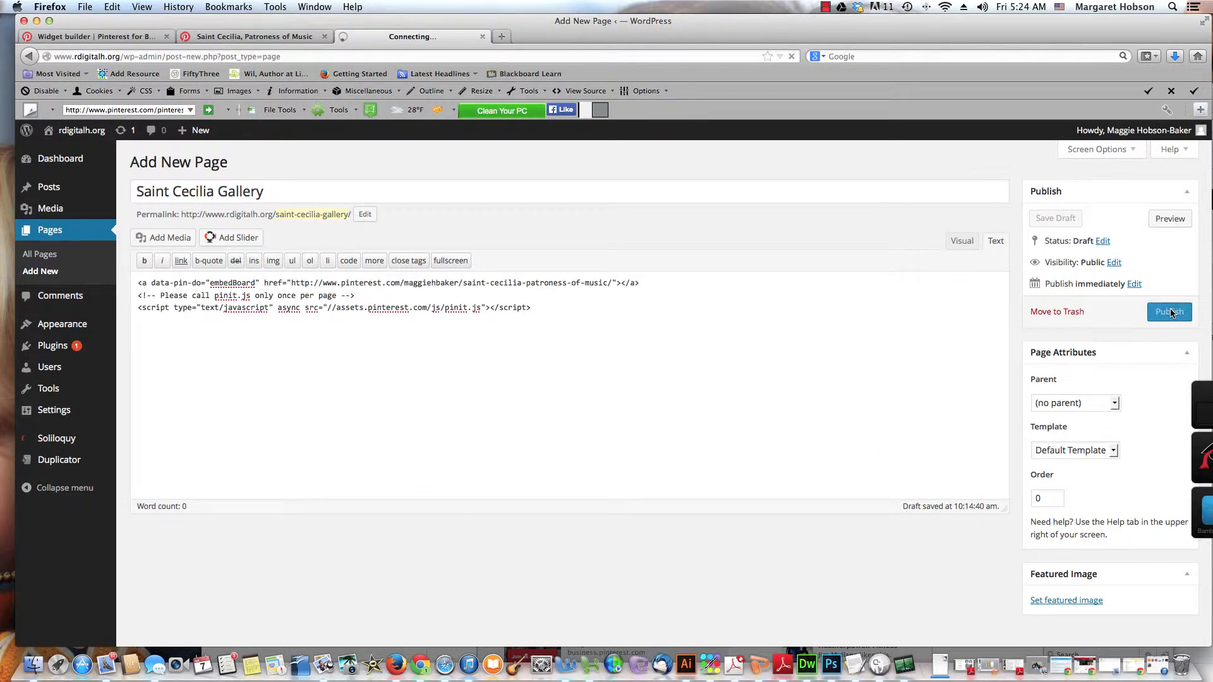
left_click(1169, 311)
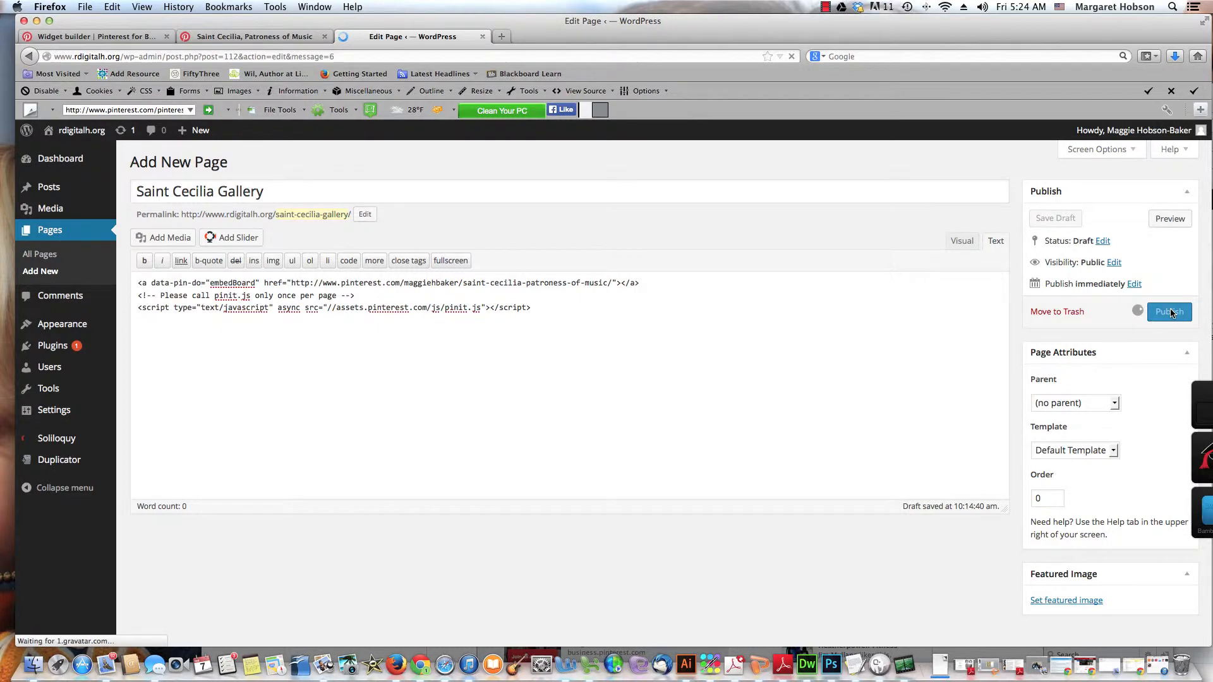
left_click(1169, 311)
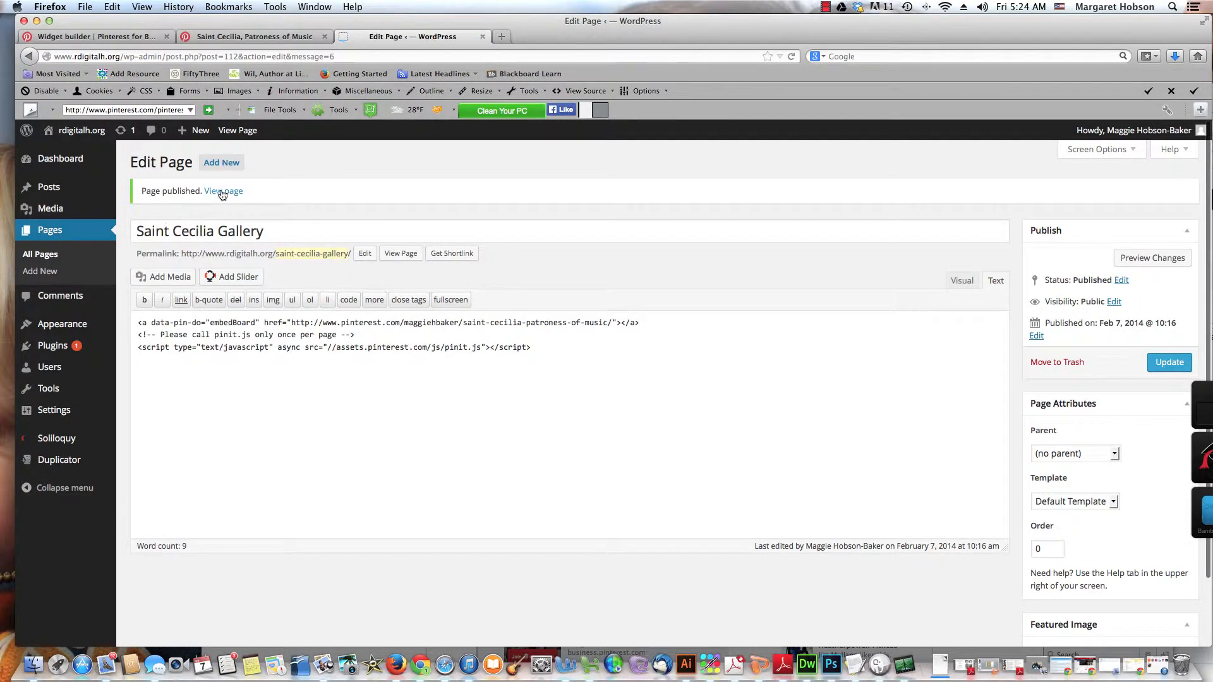
View the published page and follow See On Pinterest to the board.
left_click(224, 190)
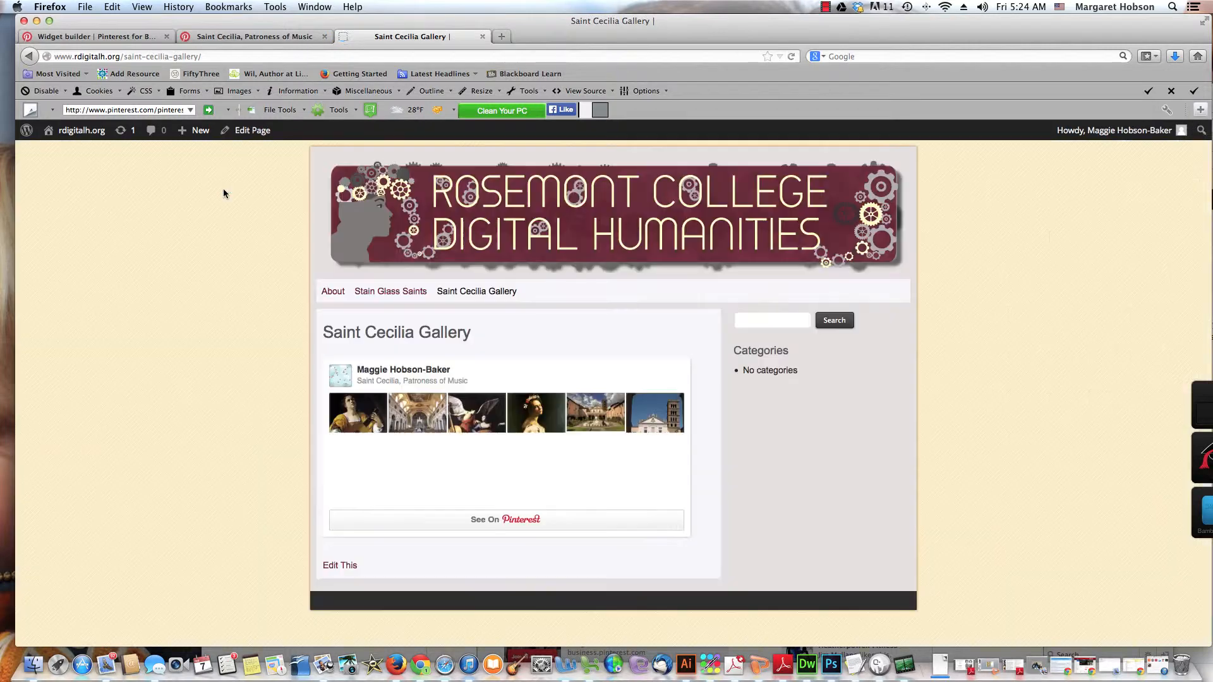
mouse_move(397, 423)
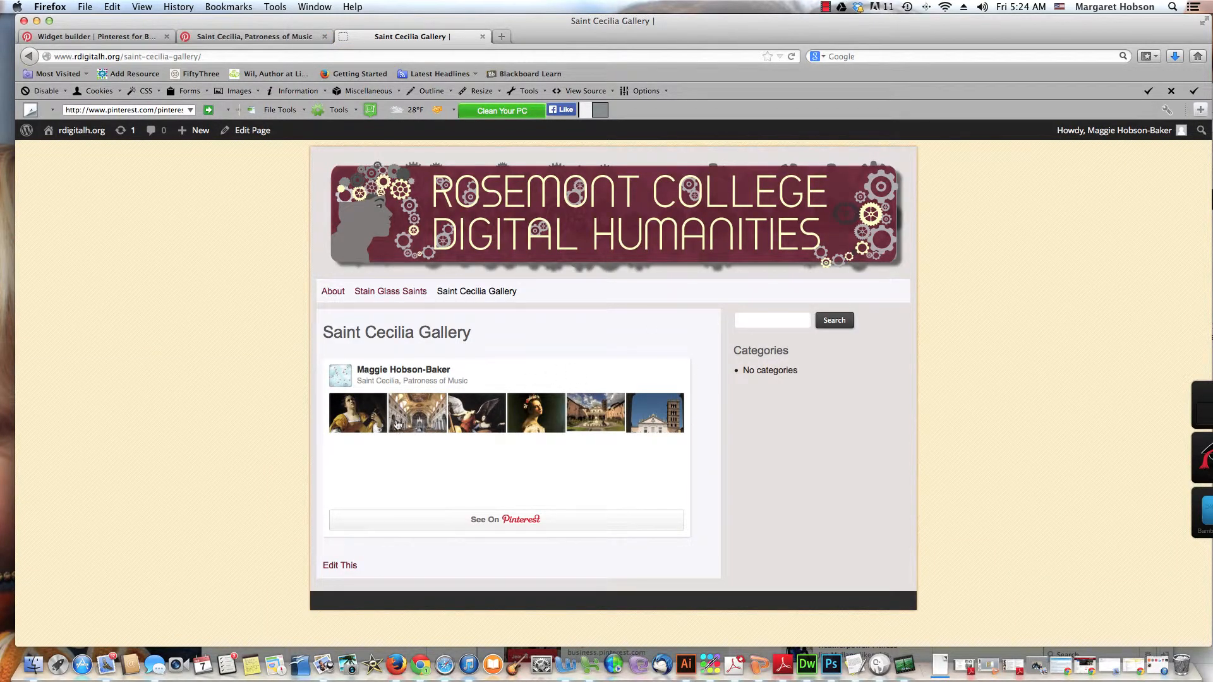
mouse_move(417, 510)
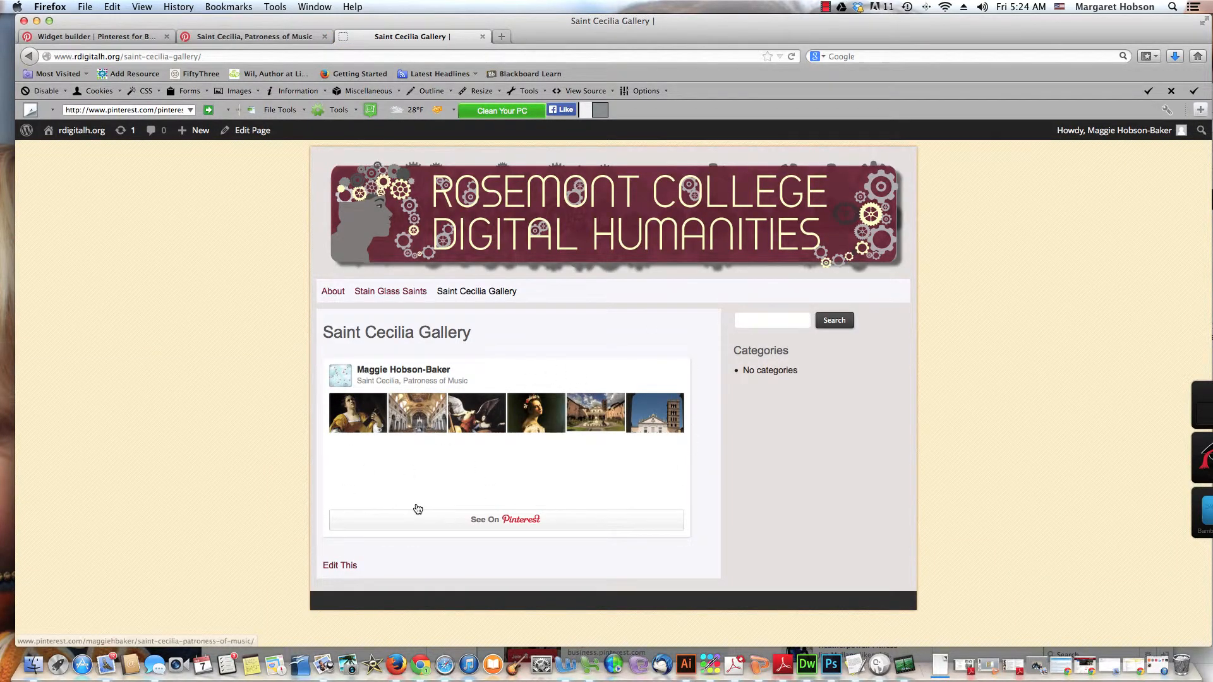
left_click(254, 37)
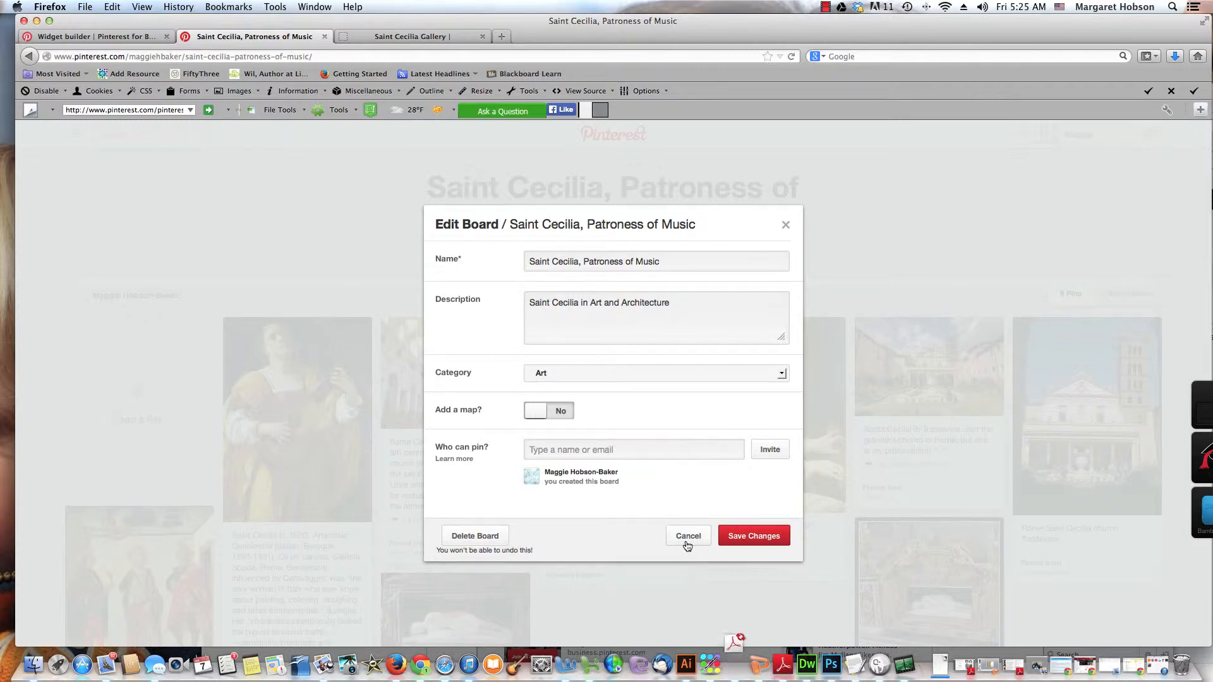
left_click(688, 535)
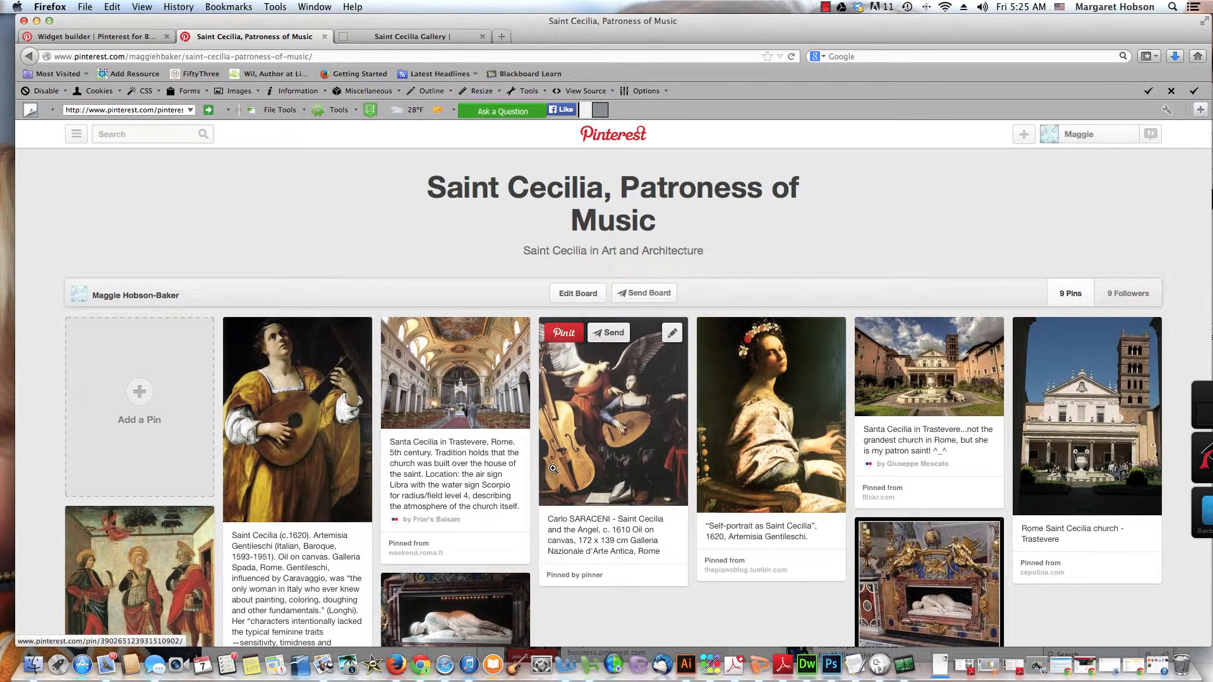
mouse_move(552, 473)
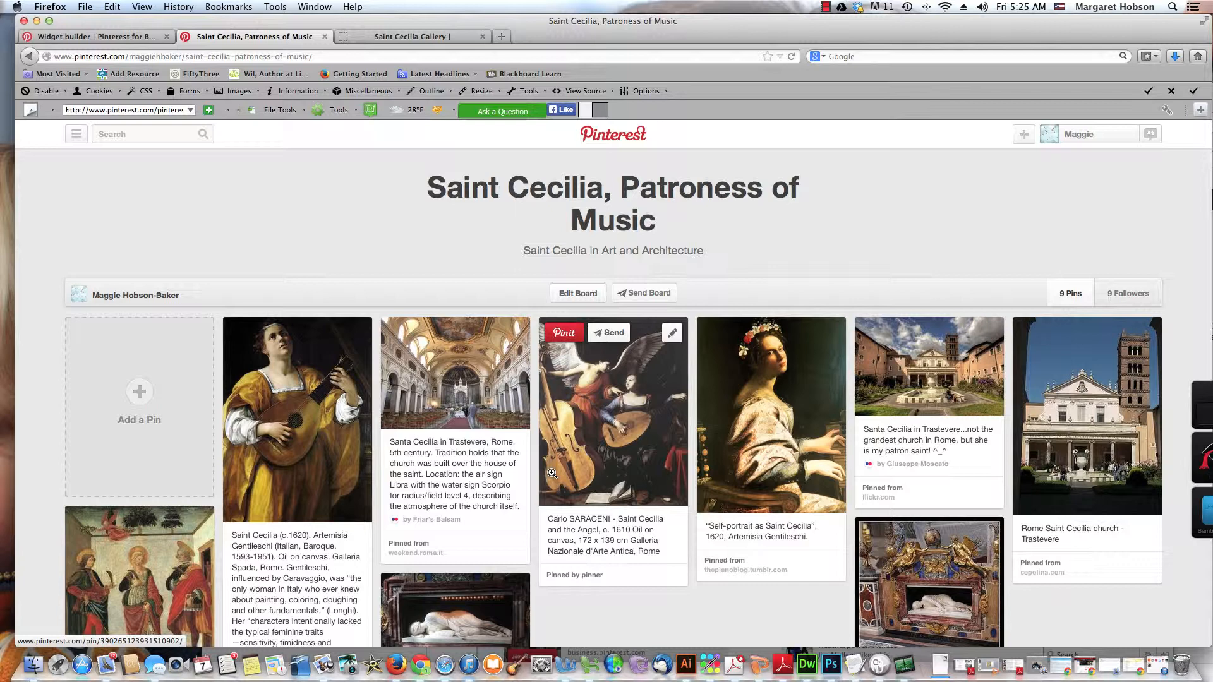